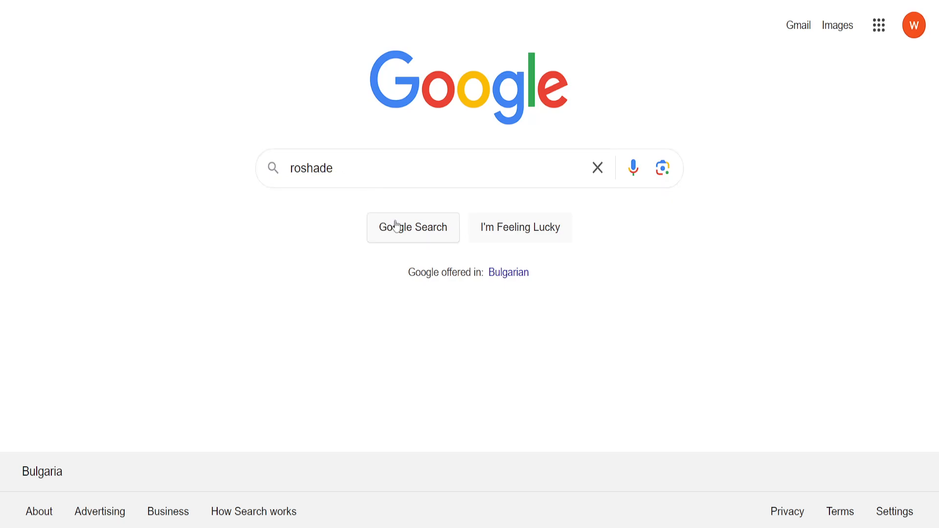
# - Search Google for 'roshade' and open the 'ROBLOX Shaders - Download Roshade for Free' result
pyautogui.click(412, 227)
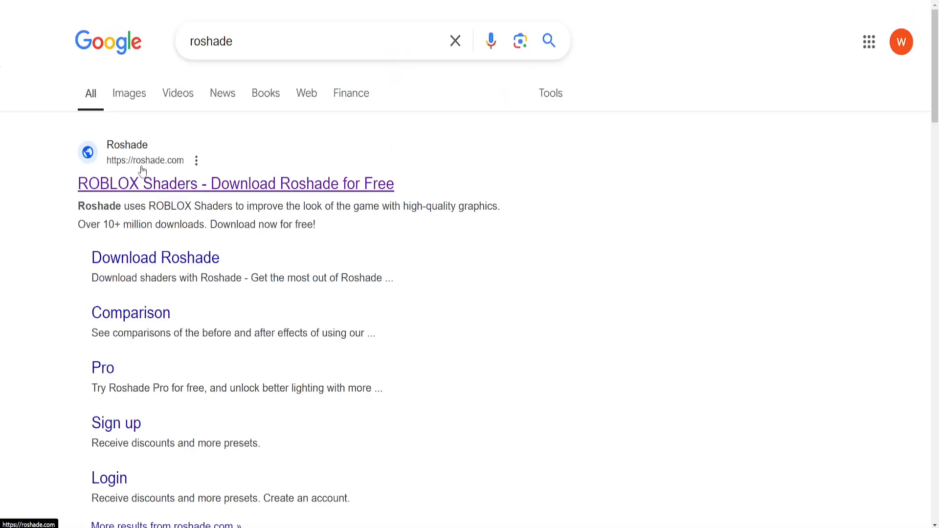
pyautogui.click(235, 184)
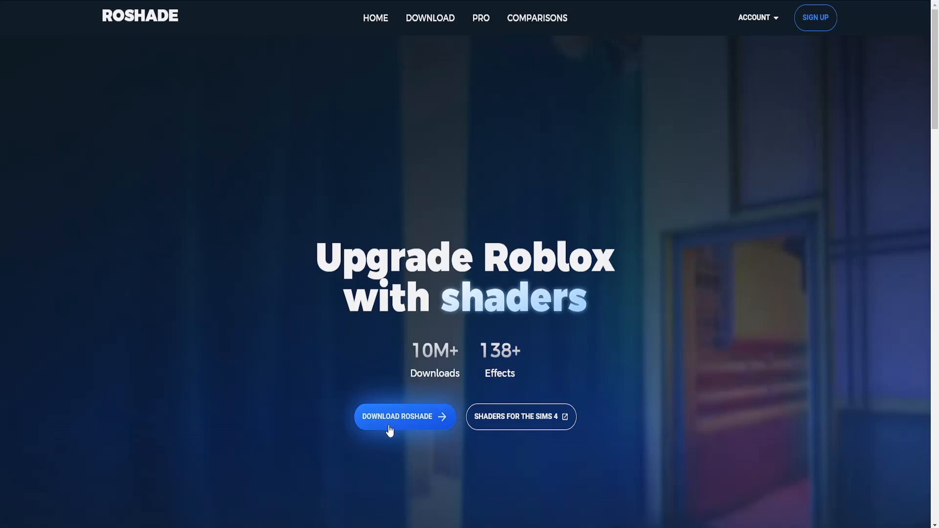
# - Download the free Lite installer Roshade.Setup.3.3.1.exe, accepting the 'Before you continue' terms
pyautogui.click(396, 416)
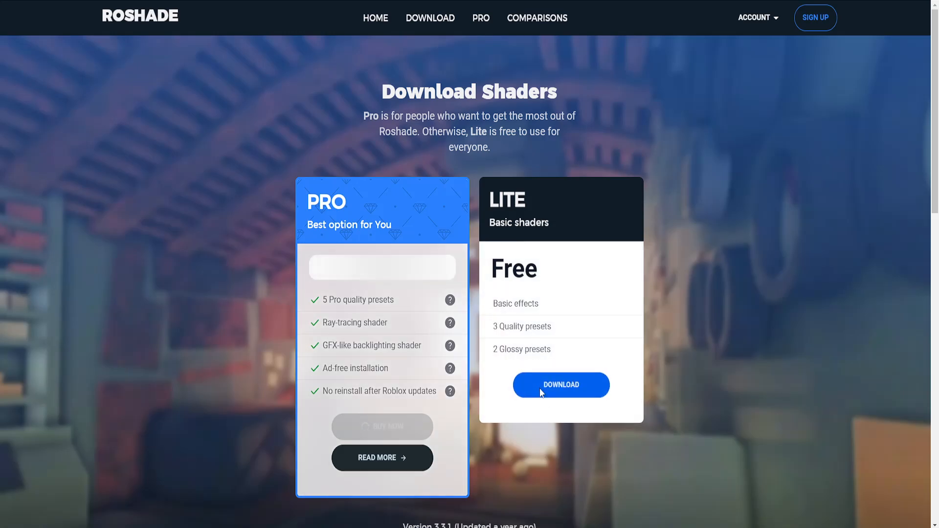
pyautogui.click(560, 384)
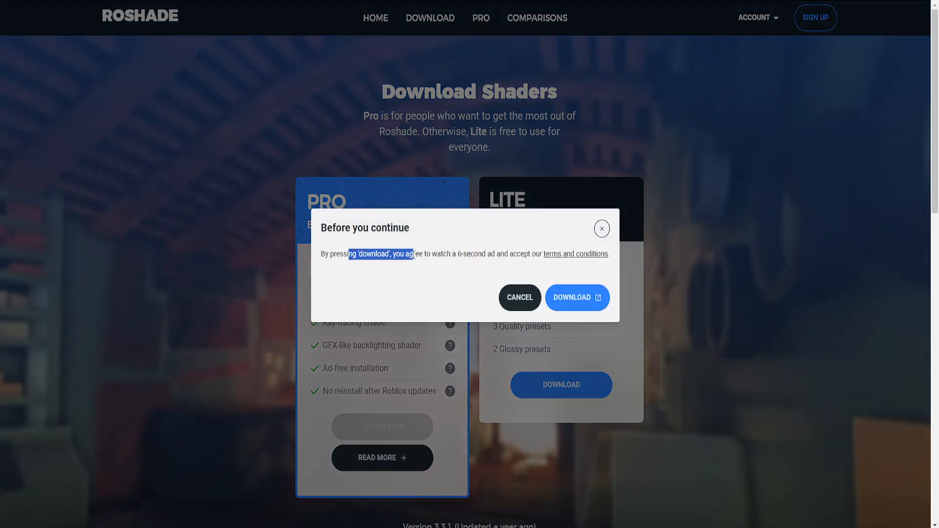
pyautogui.click(576, 297)
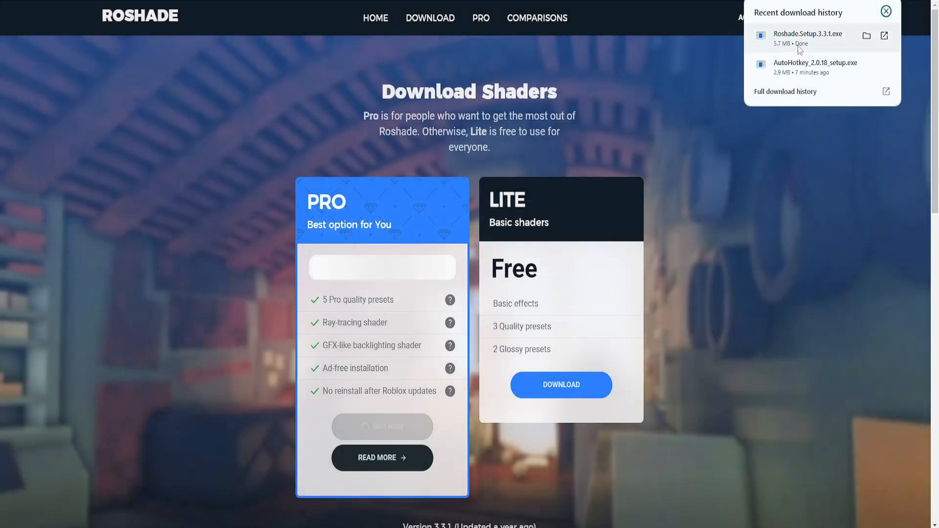
# - Launch Roshade.Setup.3.3.1.exe, choose Install, and keep the default F8/F7 keybinds
pyautogui.click(887, 11)
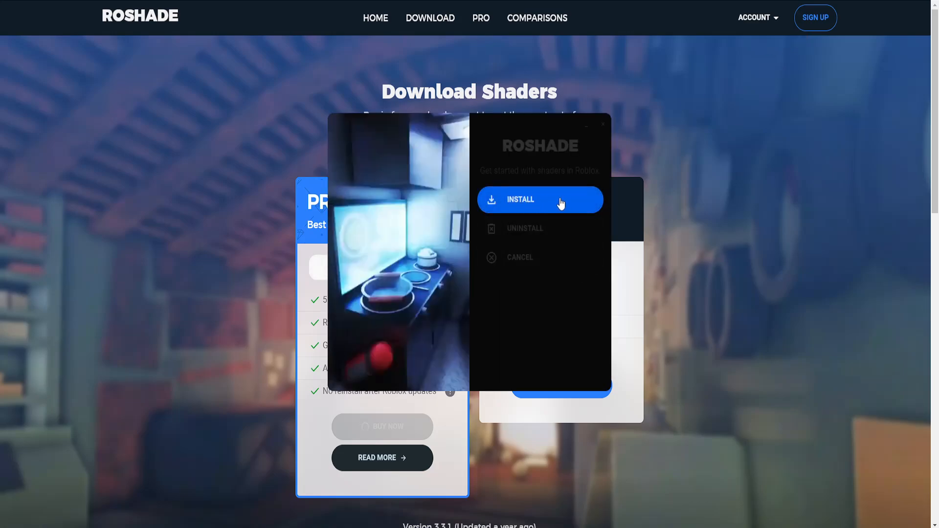
pyautogui.click(520, 199)
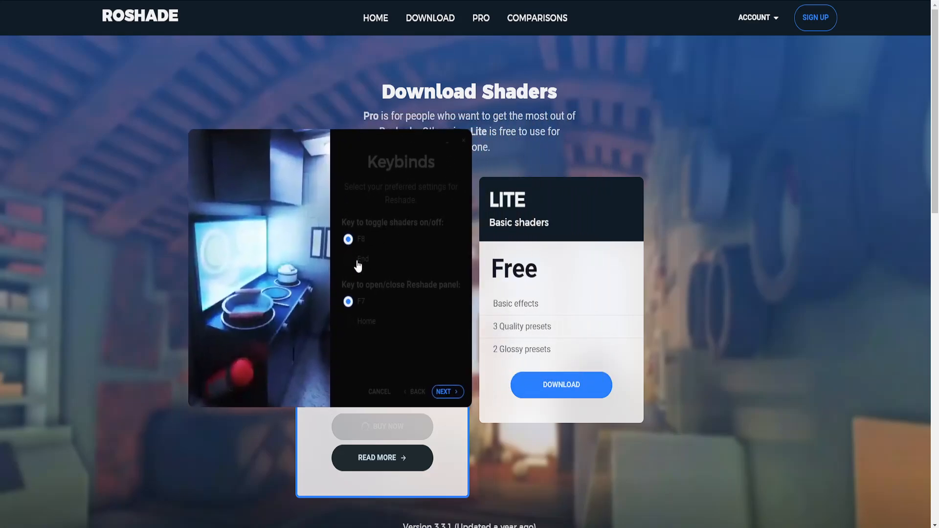
pyautogui.click(443, 391)
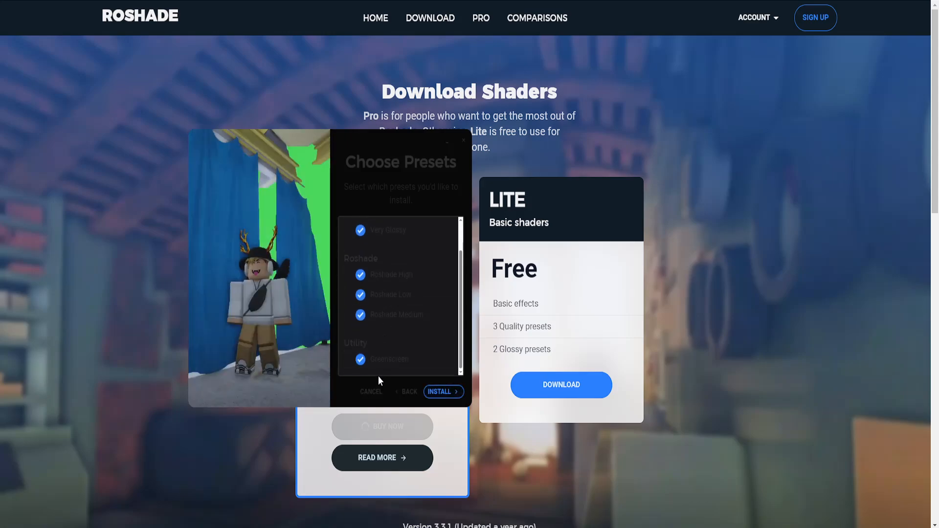
pyautogui.moveTo(454, 397)
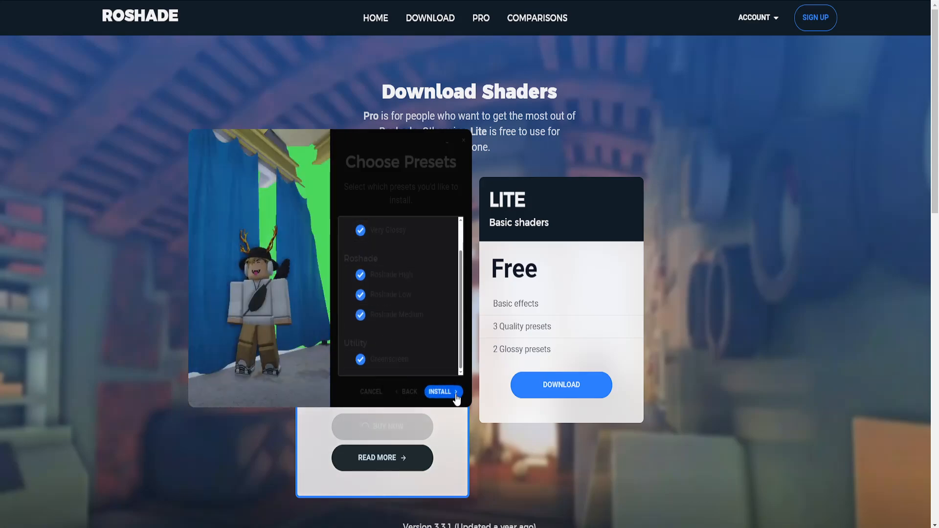
# - Install Roshade with all presets checked, then close the installer via Close & Follow
pyautogui.click(441, 392)
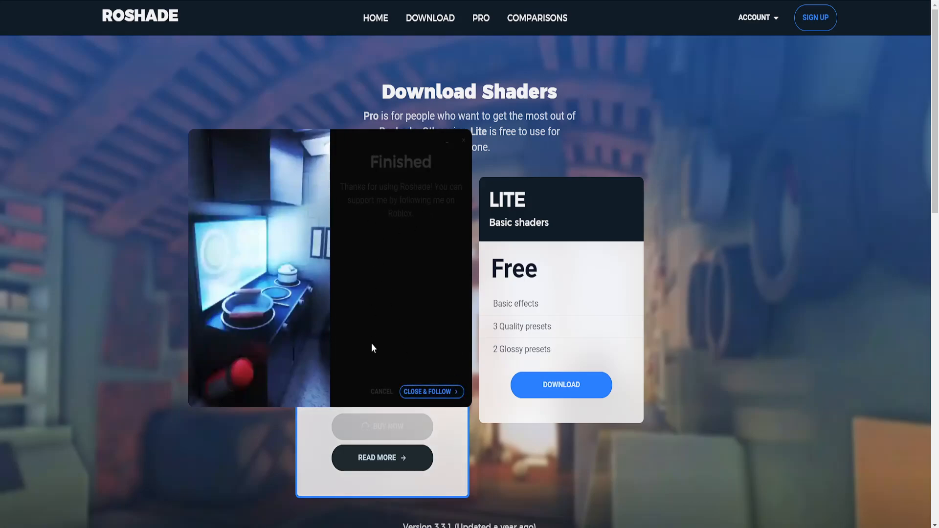
pyautogui.click(430, 391)
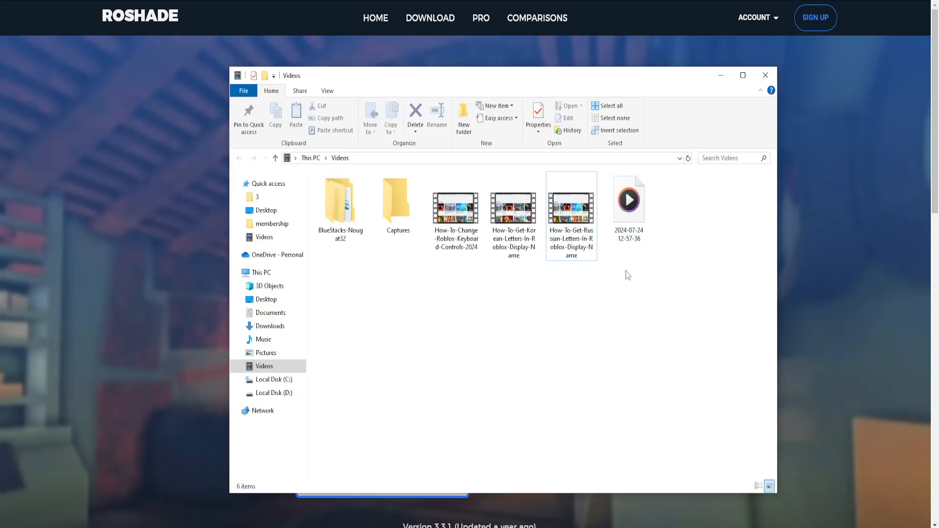
pyautogui.moveTo(625, 276)
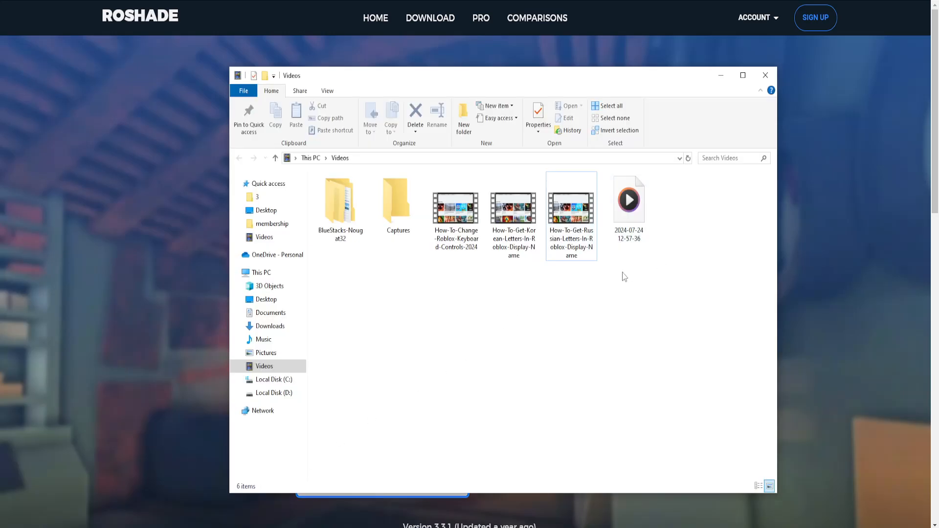
pyautogui.moveTo(616, 287)
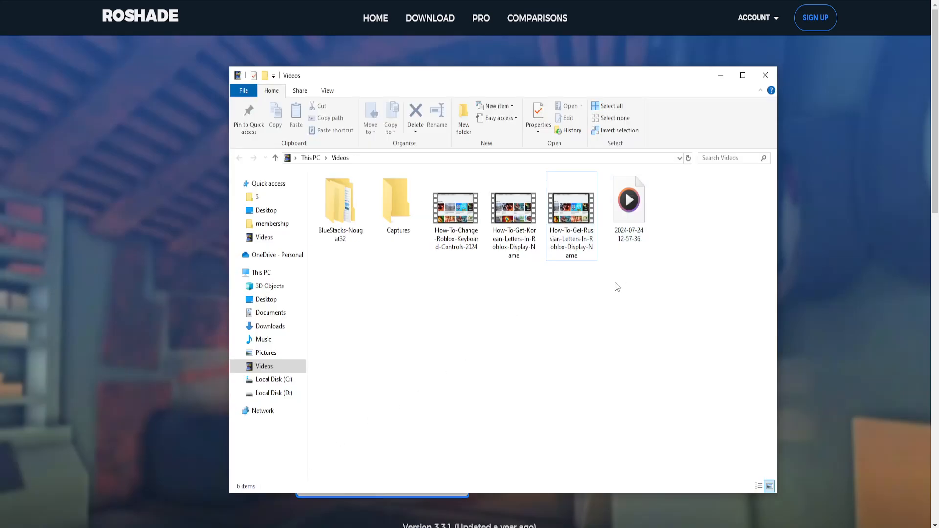